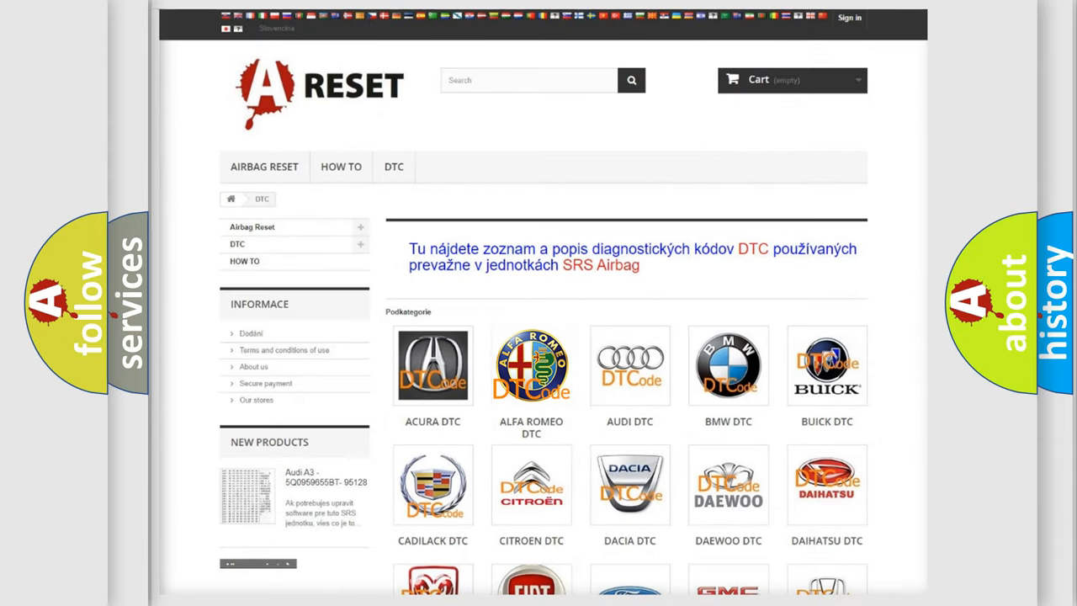
Open the Alfa Romeo DTC code list and scroll down to code C100a:11.
click(530, 365)
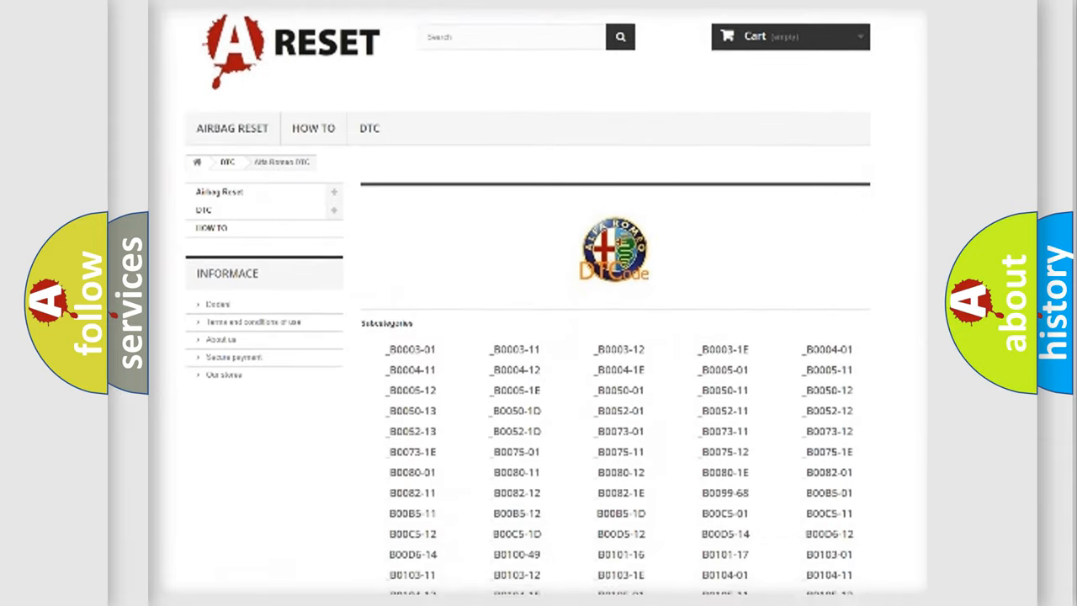
scroll(down, 3)
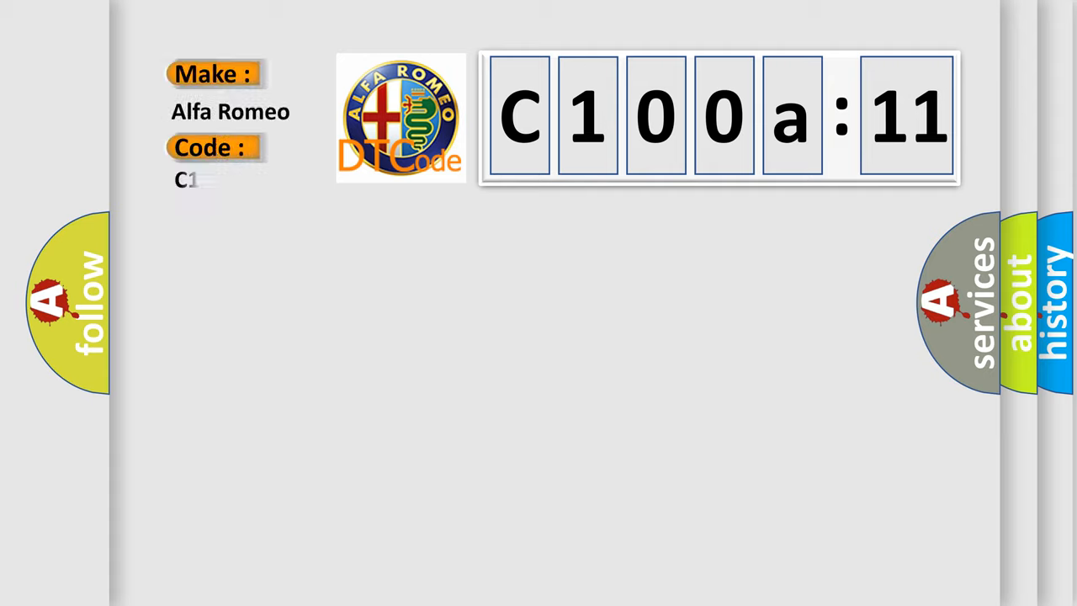
Enter code 100a-11 and reveal its cause text: circuit short to ground.
text(100a-11)
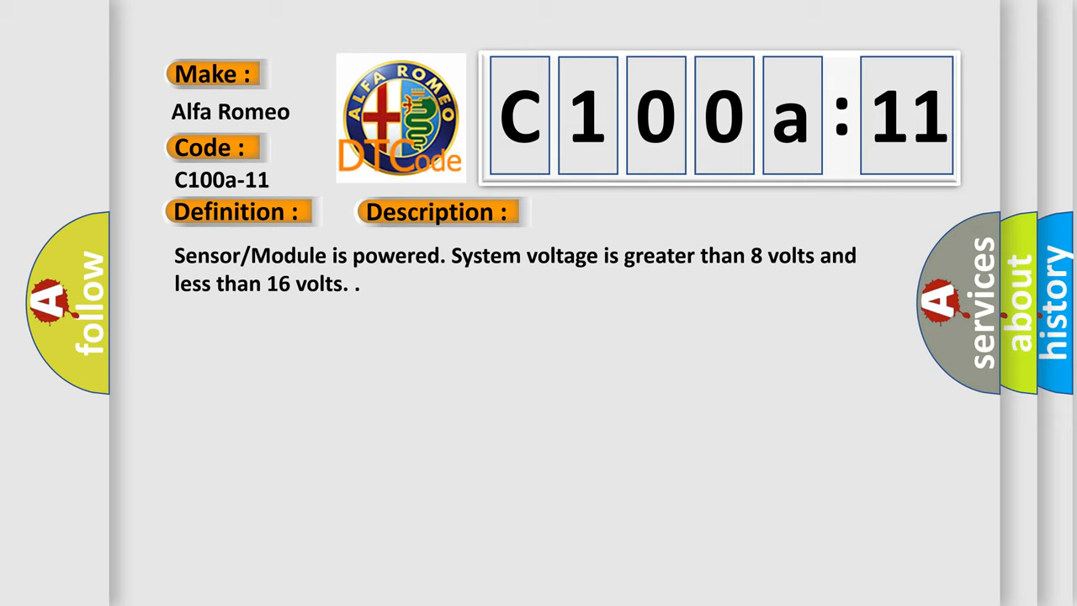
click(618, 211)
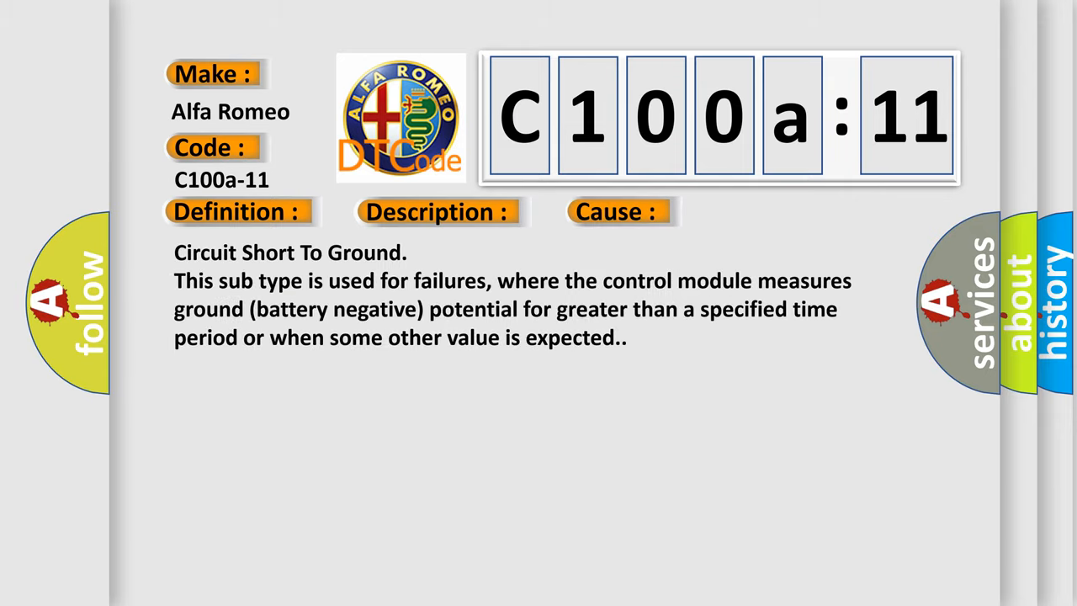